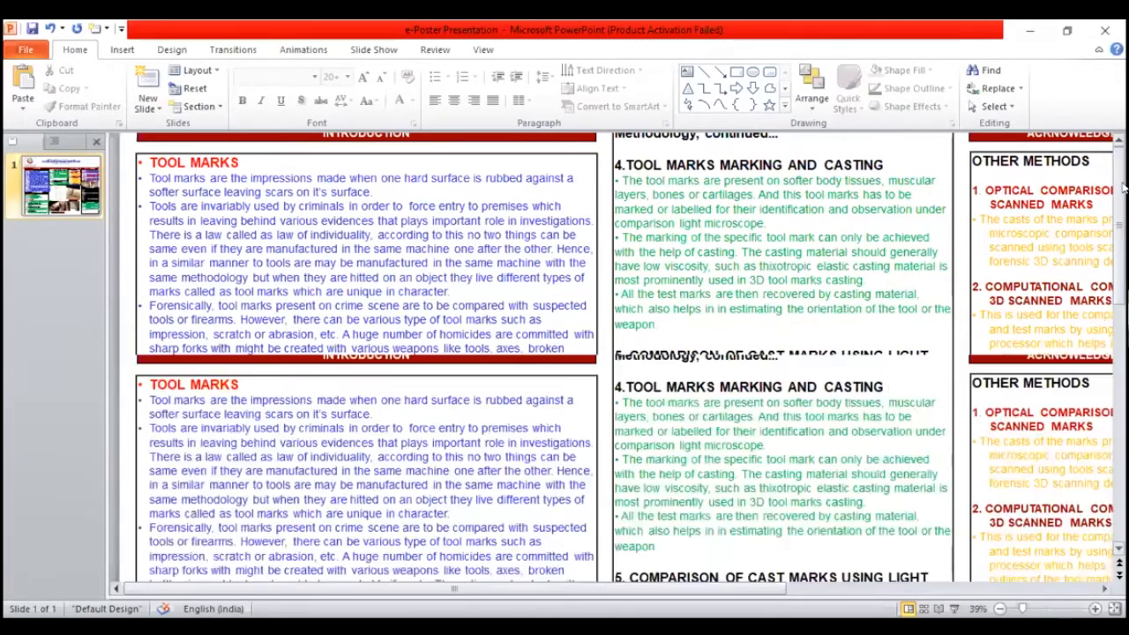
{"action": "scroll", "scroll_direction": "up", "scroll_amount": 3}
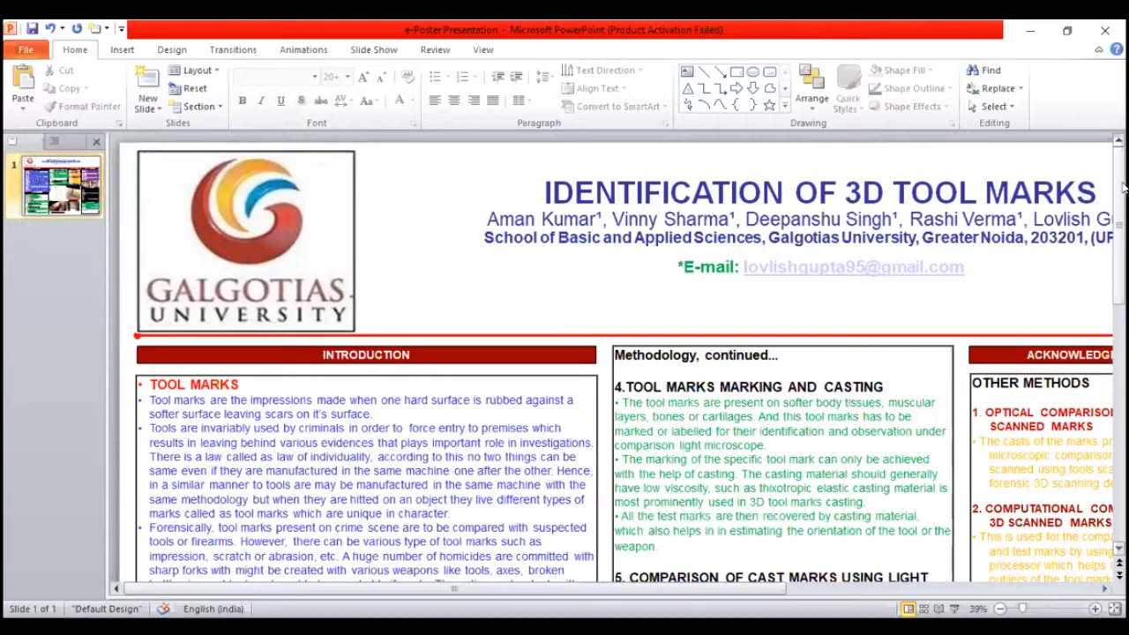
{"action": "scroll", "scroll_direction": "down", "scroll_amount": 3}
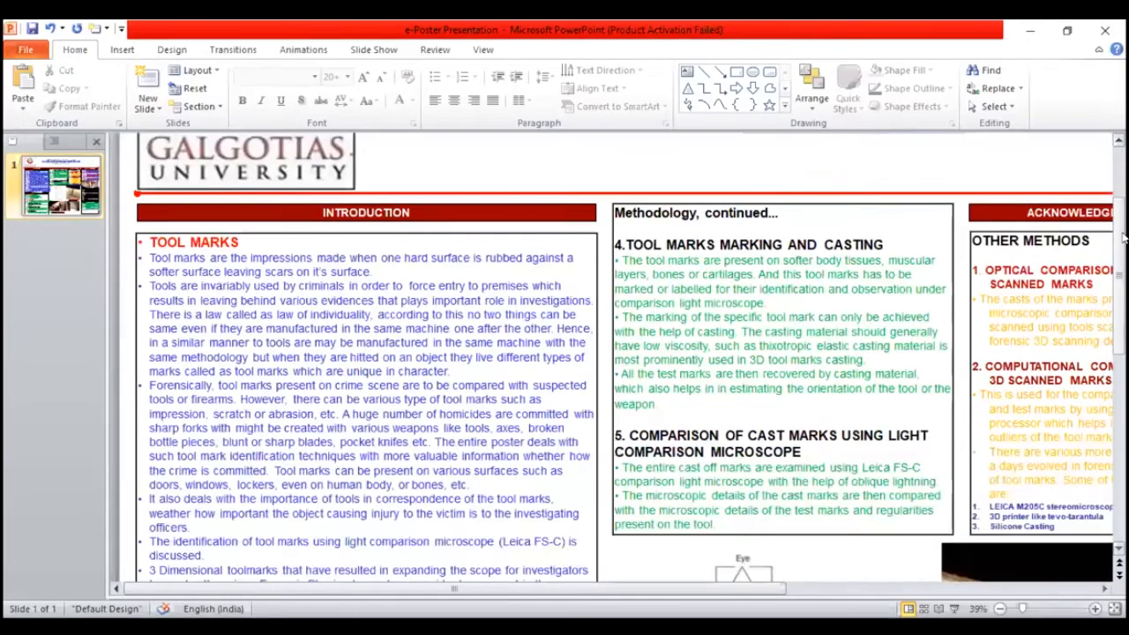
{"action": "scroll", "scroll_direction": "up", "scroll_amount": 3}
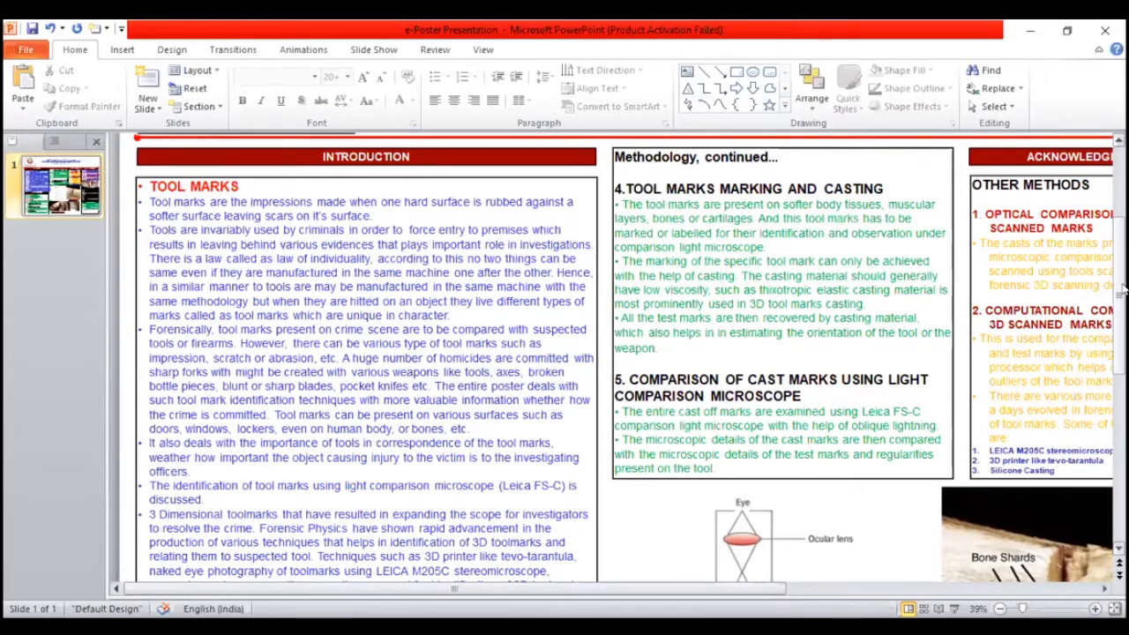
{"action": "scroll", "scroll_direction": "down", "scroll_amount": 3}
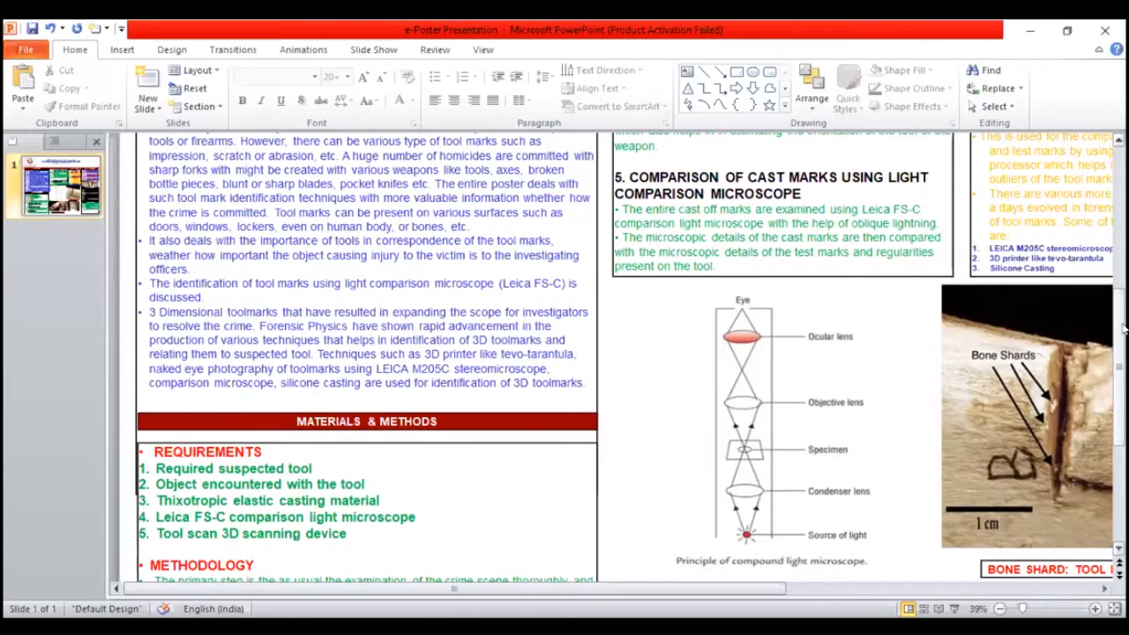
{"action": "scroll", "scroll_direction": "down", "scroll_amount": 3}
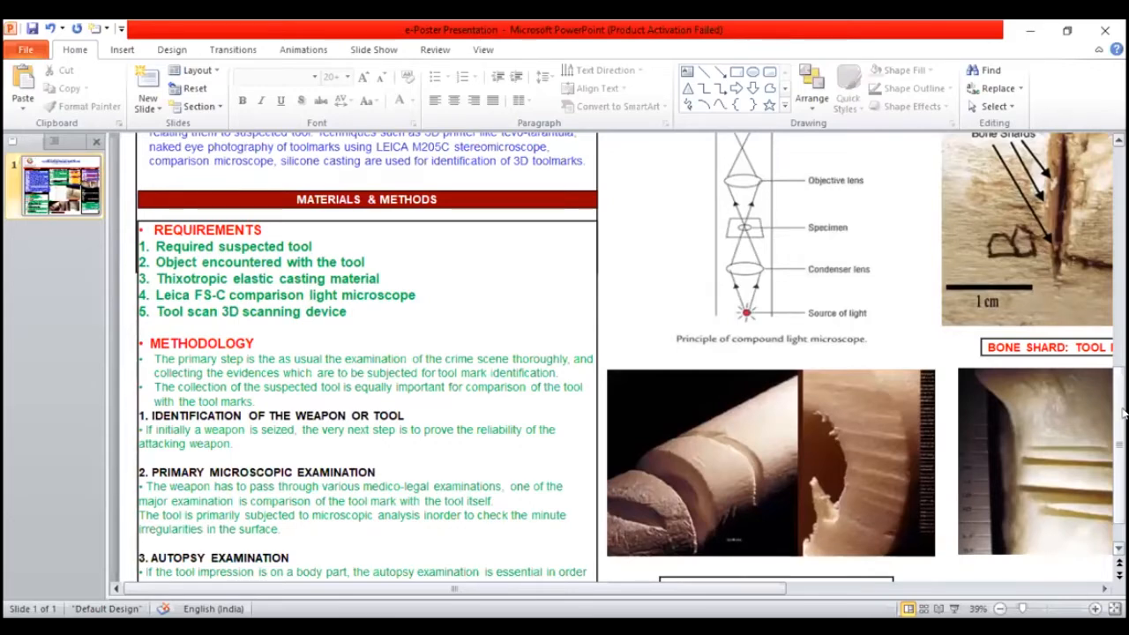
{"action": "scroll", "scroll_direction": "down", "scroll_amount": 3}
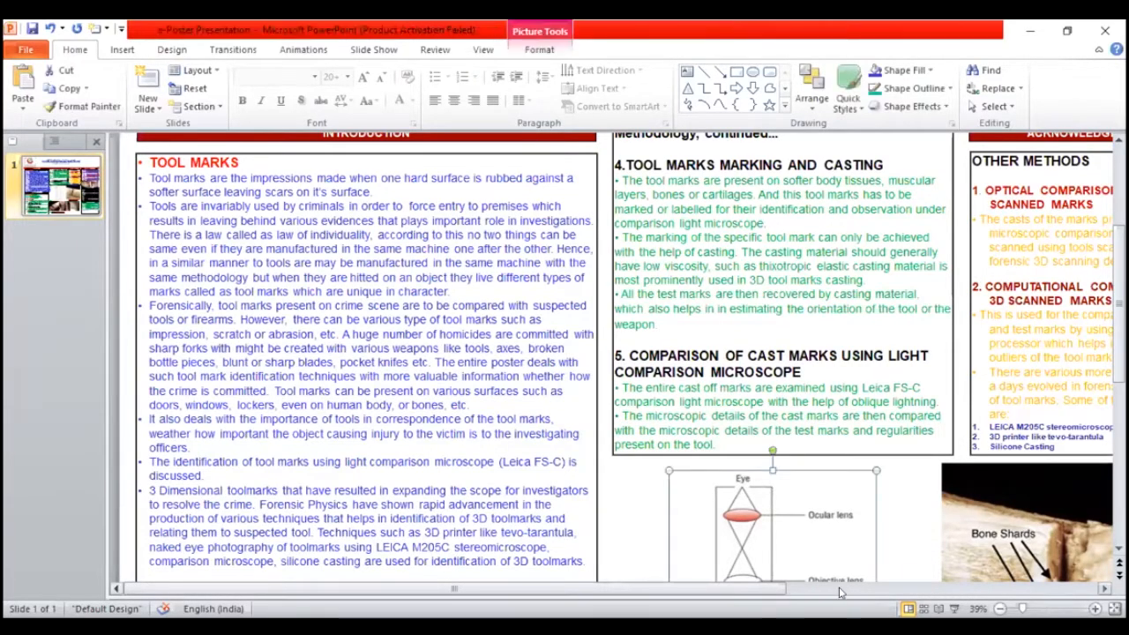
{"action": "scroll", "scroll_direction": "right", "scroll_amount": 3}
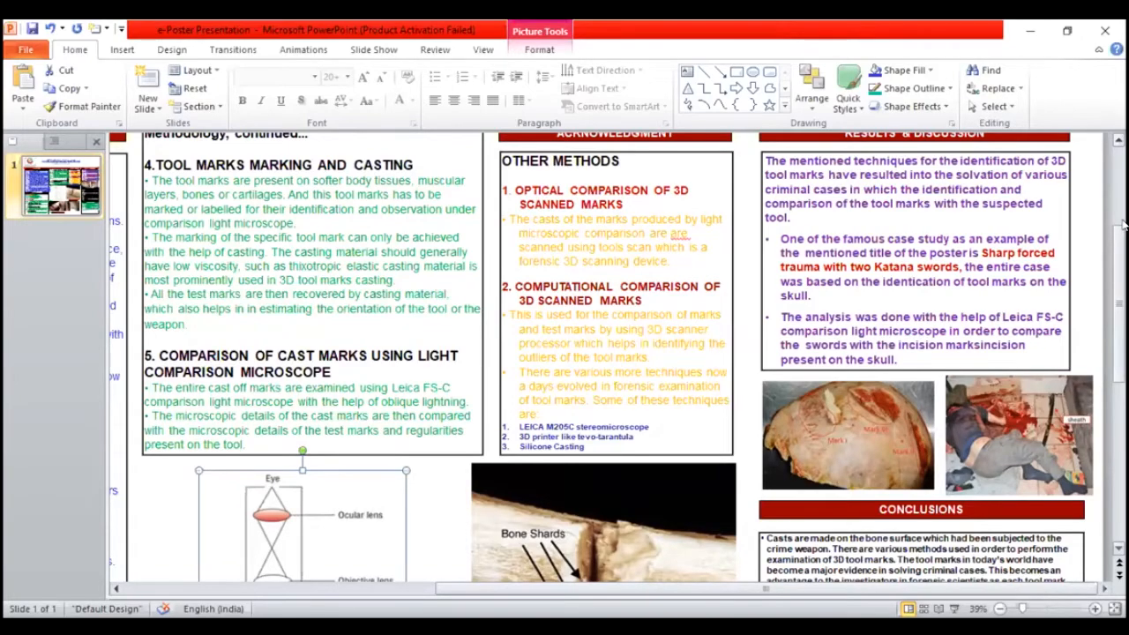
{"action": "scroll", "scroll_direction": "up", "scroll_amount": 3}
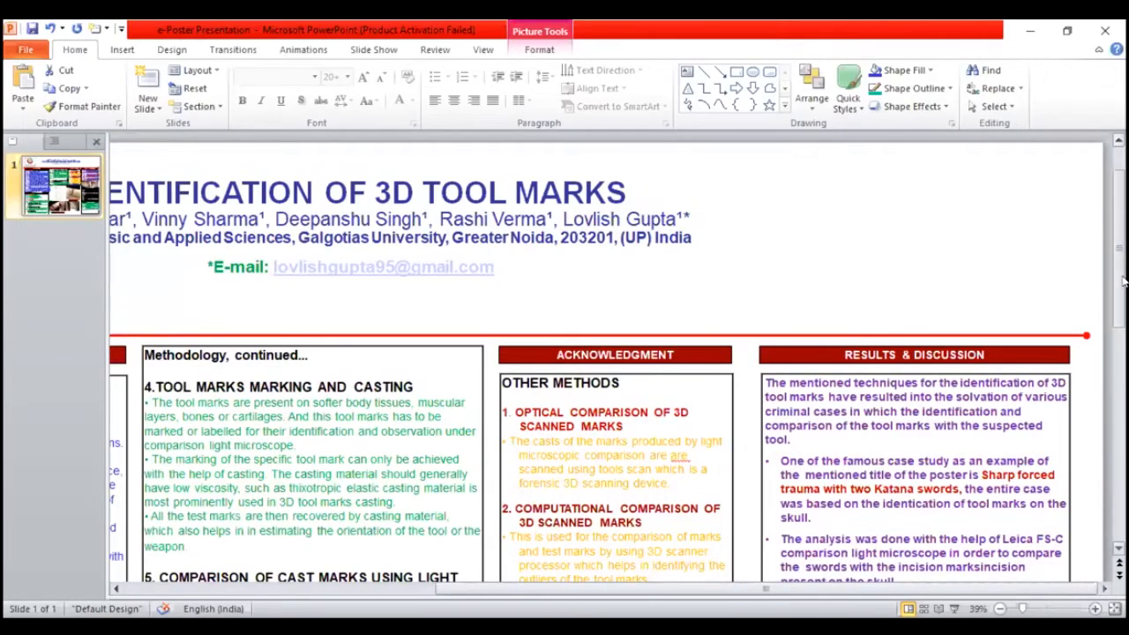
{"action": "scroll", "scroll_direction": "down", "scroll_amount": 3}
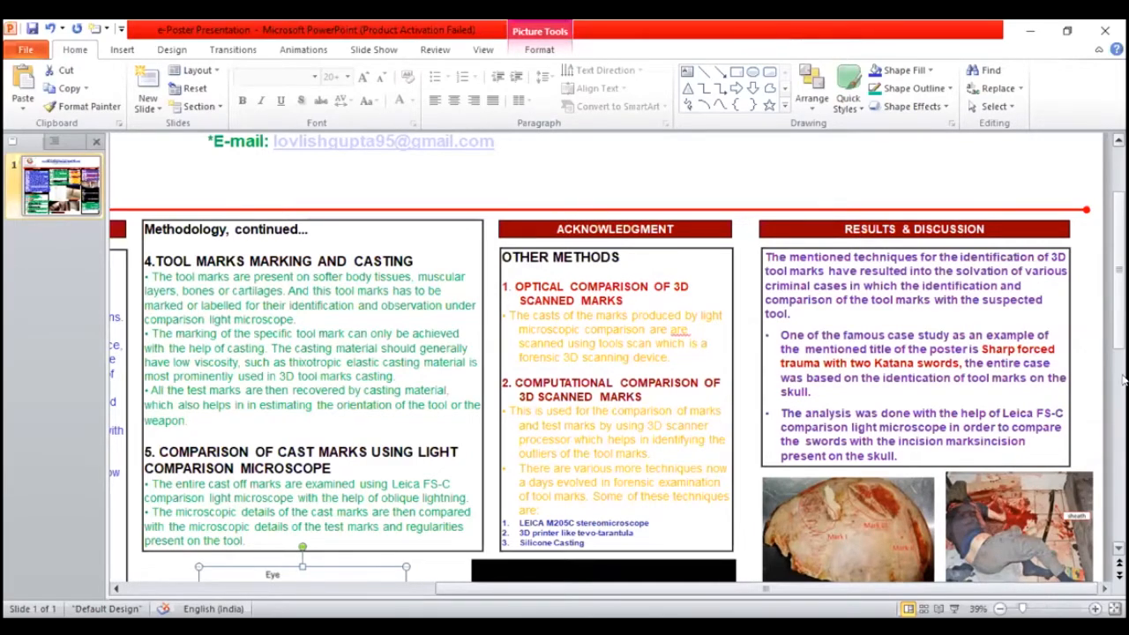
{"action": "scroll", "scroll_direction": "down", "scroll_amount": 3}
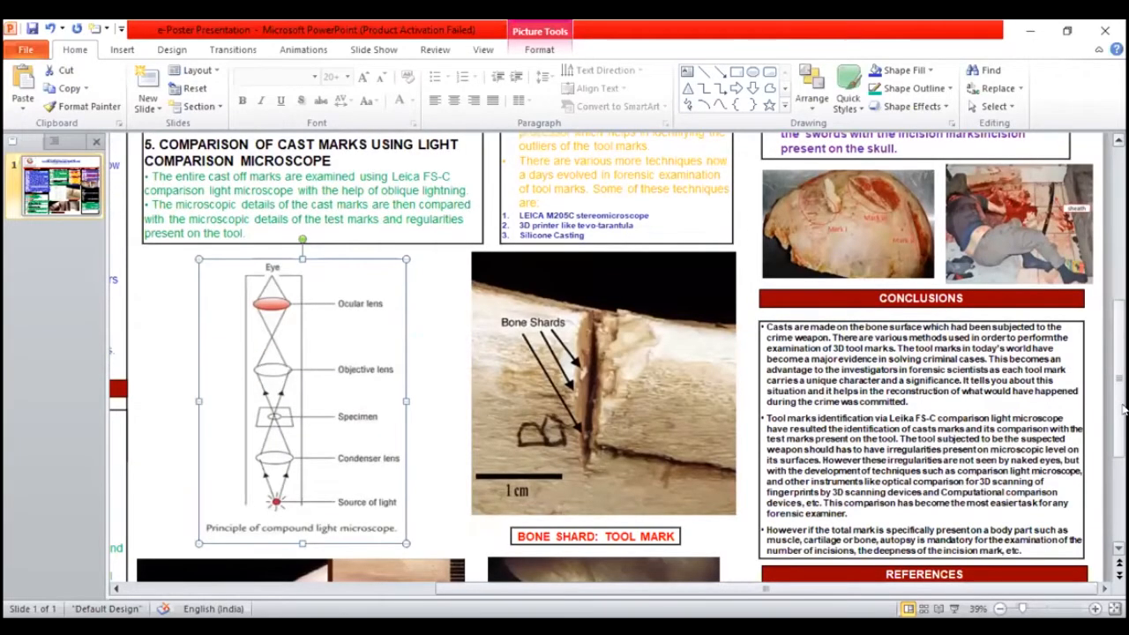